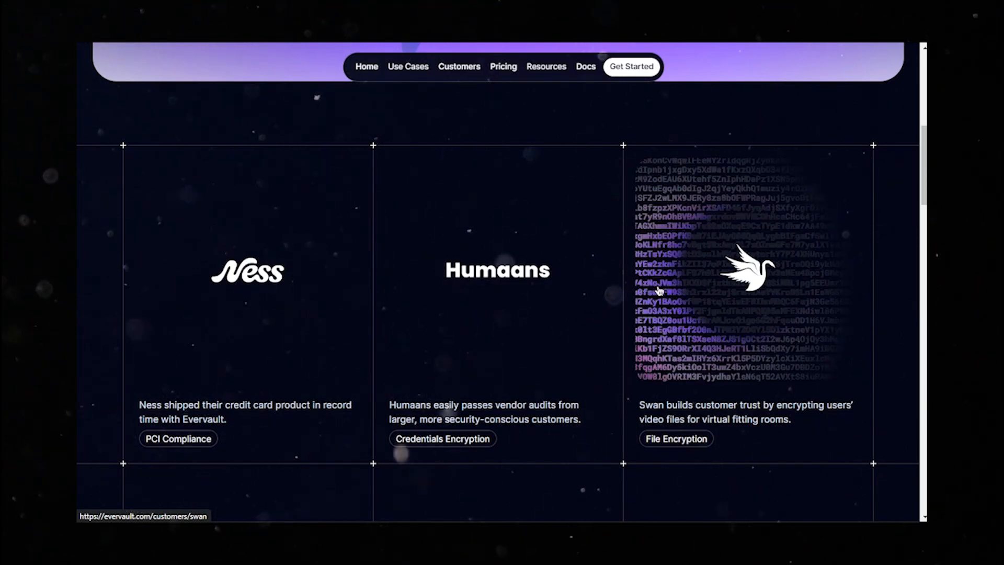
- Browse the portfolio home page, open the Example 1 case study, then go to Next case
{"action": "scroll", "scroll_direction": "down", "scroll_amount": 3}
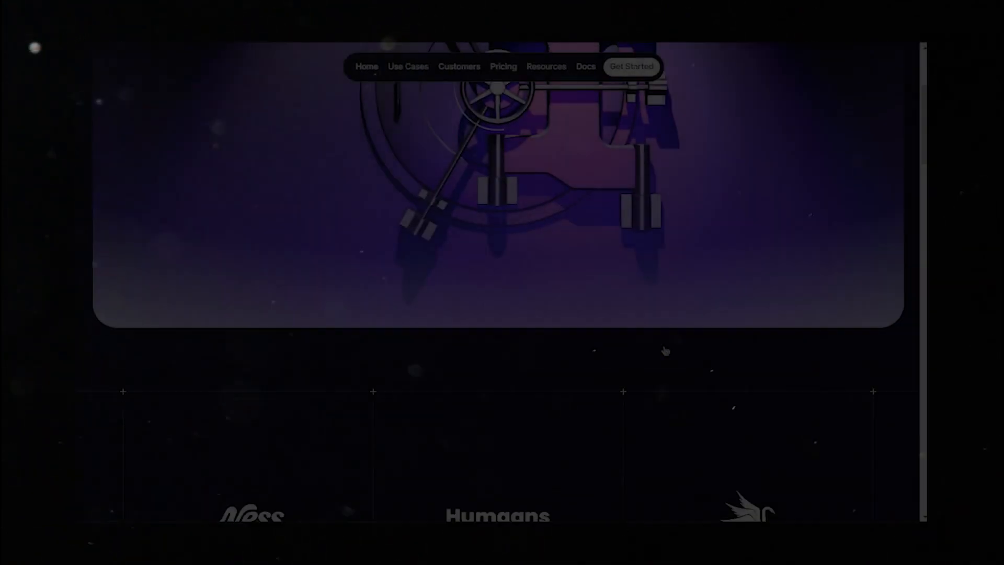
{"action": "scroll", "scroll_direction": "down", "scroll_amount": 3}
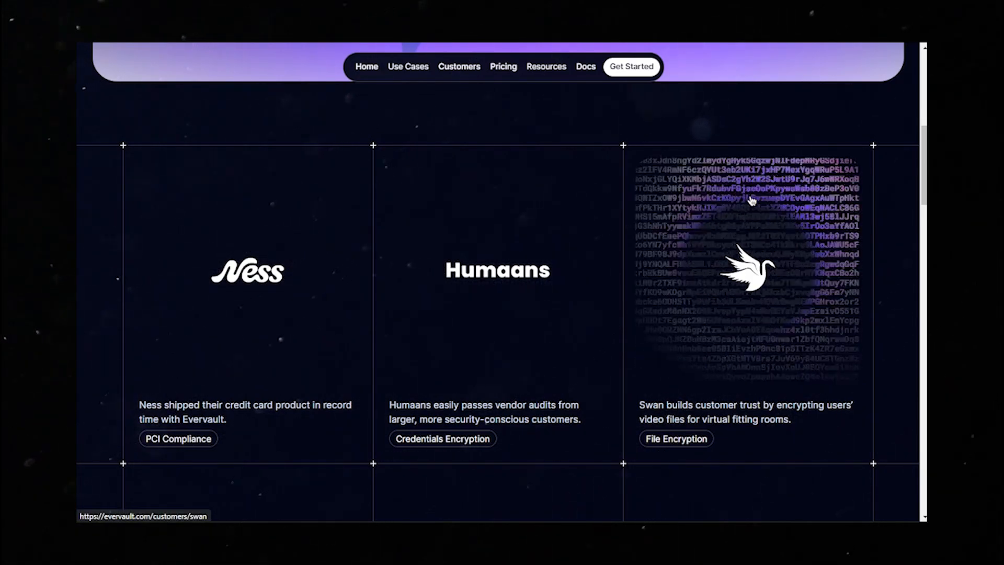
{"action": "scroll", "scroll_direction": "down", "scroll_amount": 3}
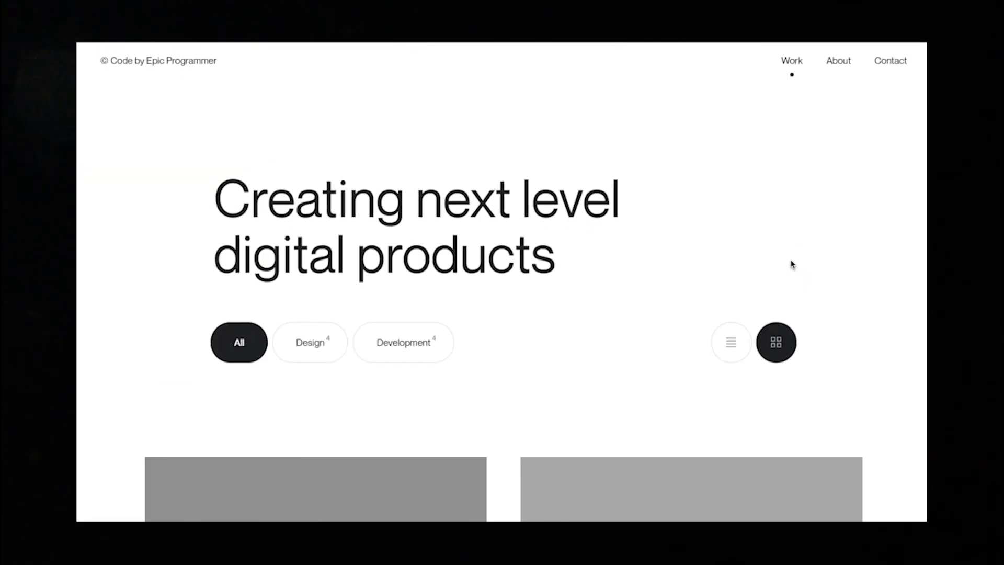
{"action": "scroll", "scroll_direction": "down", "scroll_amount": 3}
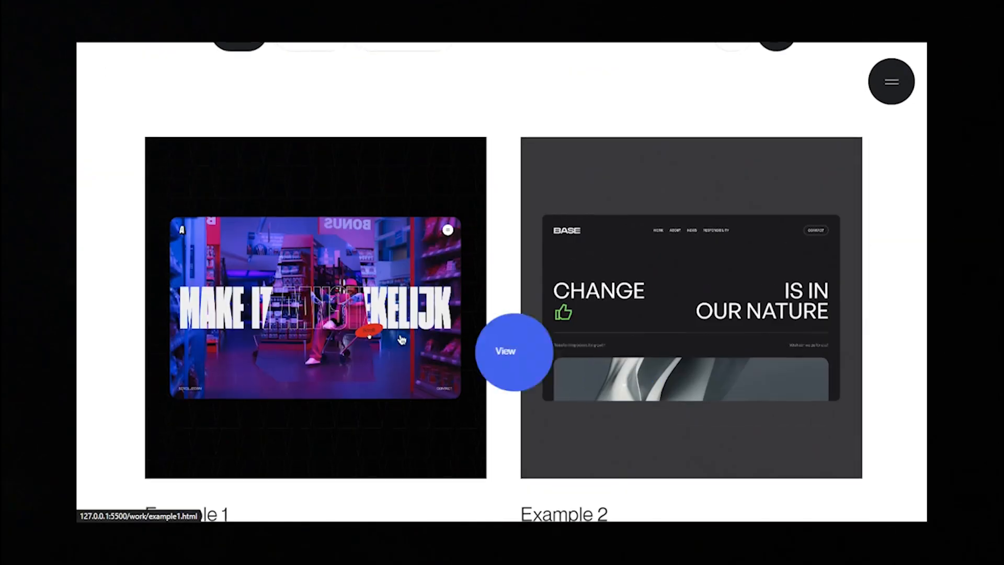
{"action": "left_click", "coordinate": [506, 351]}
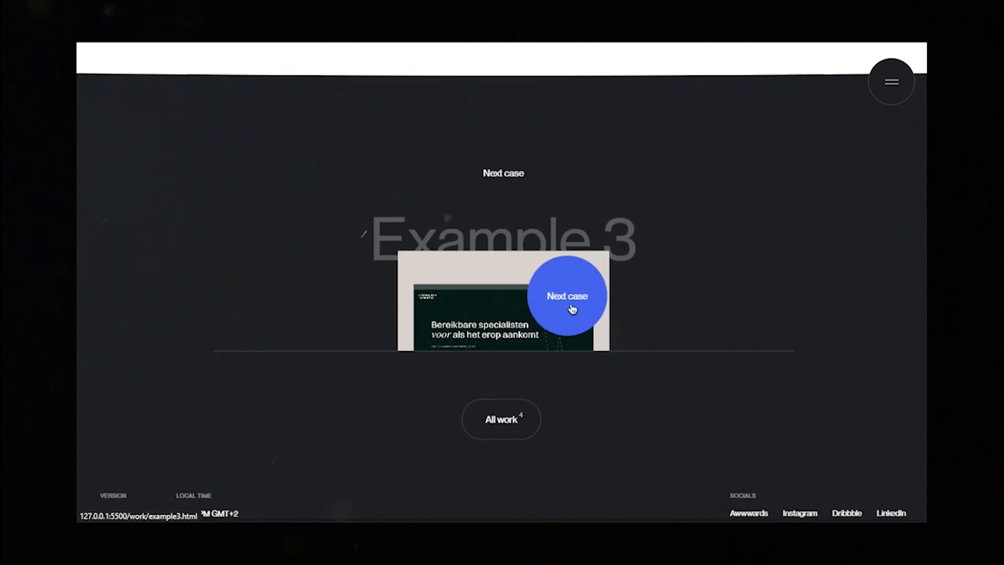
{"action": "left_click", "coordinate": [566, 295]}
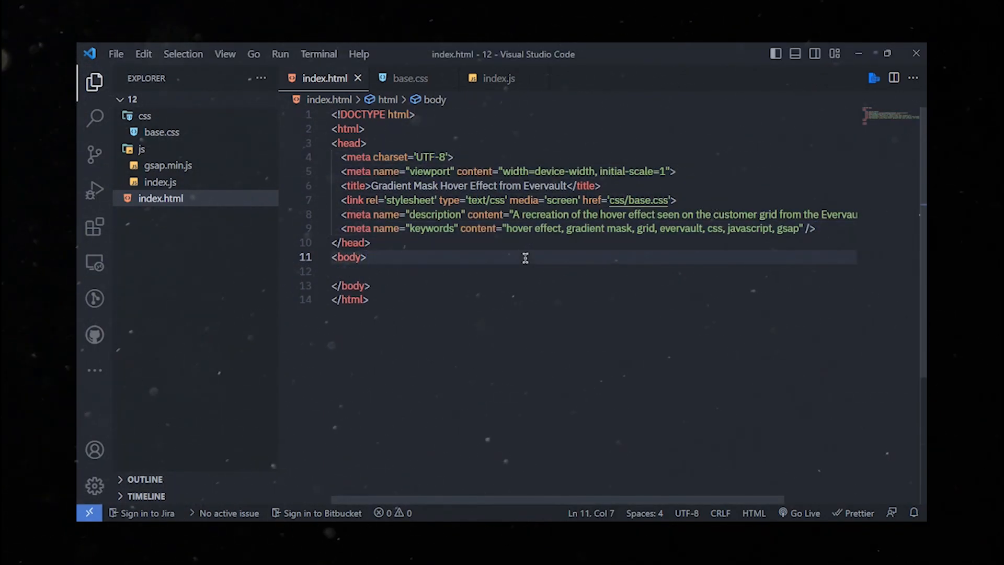
- Add class="demo-1" to the body and place an empty grid div after the title frame
{"action": "type", "text": "class=\"demo-1\""}
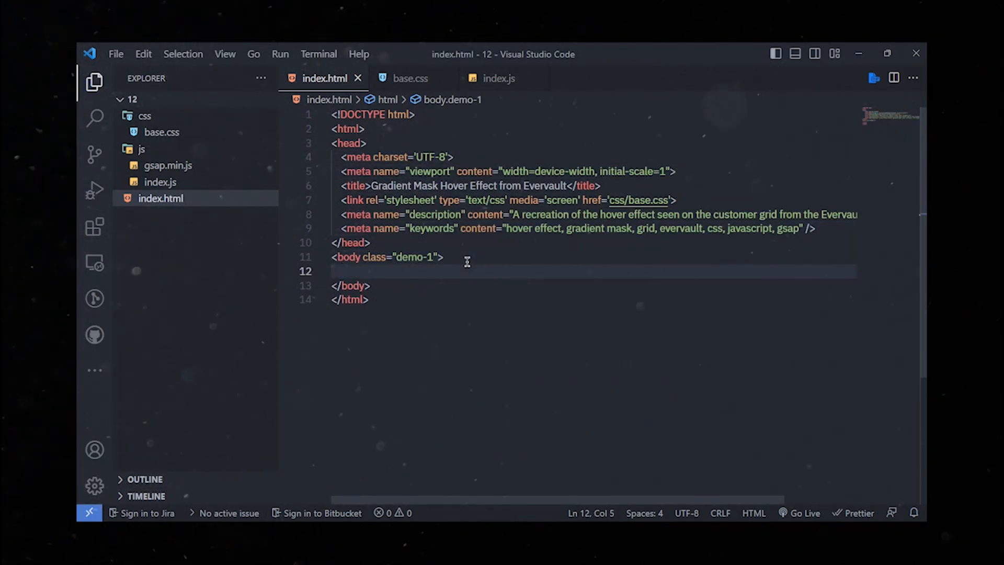
{"action": "mouse_move", "coordinate": [485, 297]}
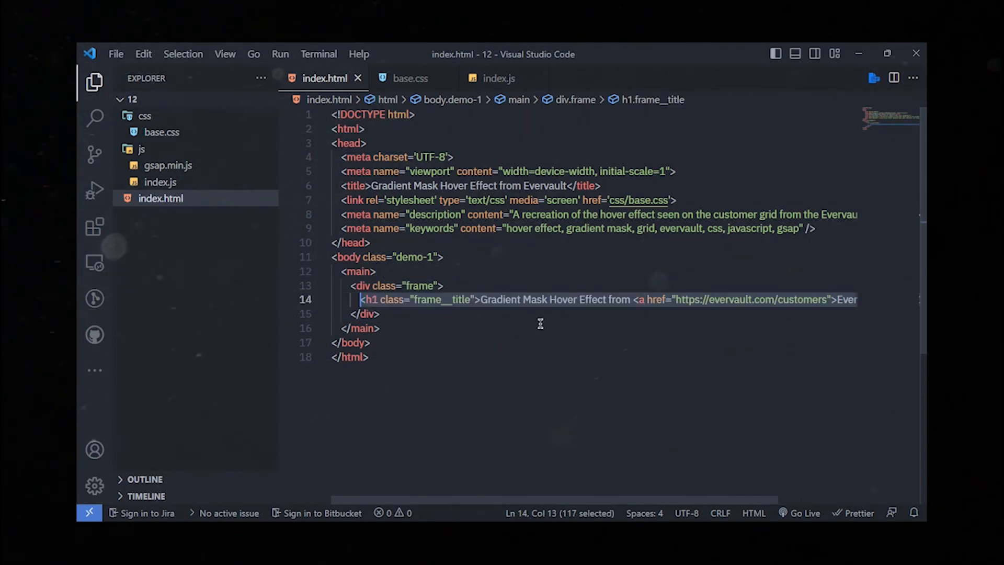
{"action": "left_click", "coordinate": [379, 328]}
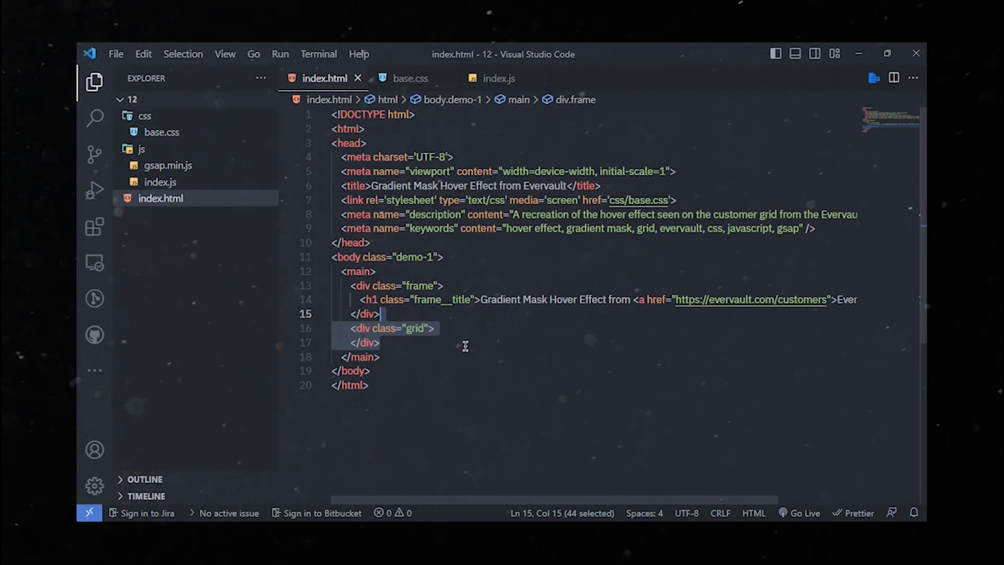
- Fill the grid with grid__item blocks containing SVG logos, labels and tags
{"action": "type", "text": "<div class=\"grid__item\">"}
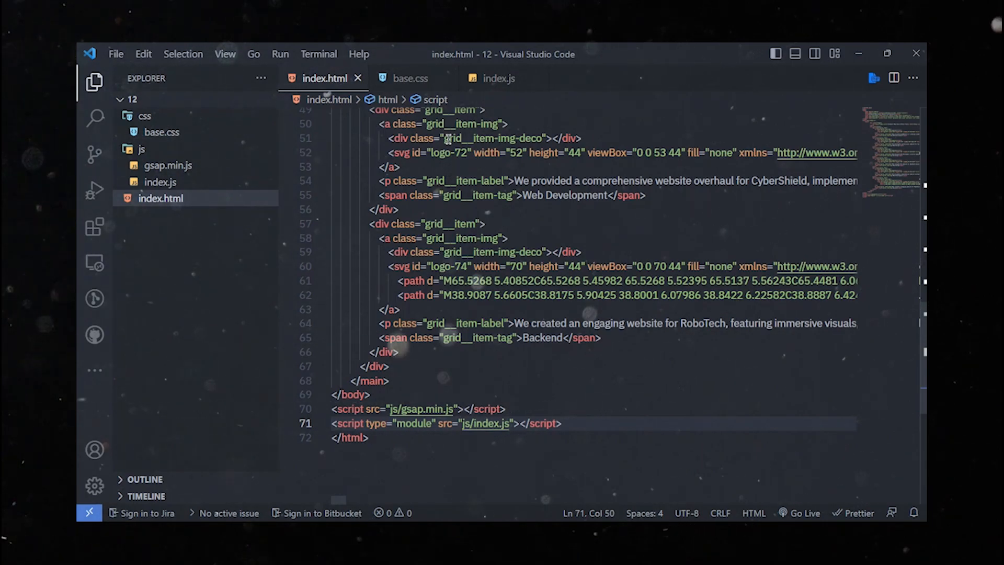
- Paste colour variables, body, page-loader, link and focus styles into base.css, then return to index.html
{"action": "left_click", "coordinate": [411, 77]}
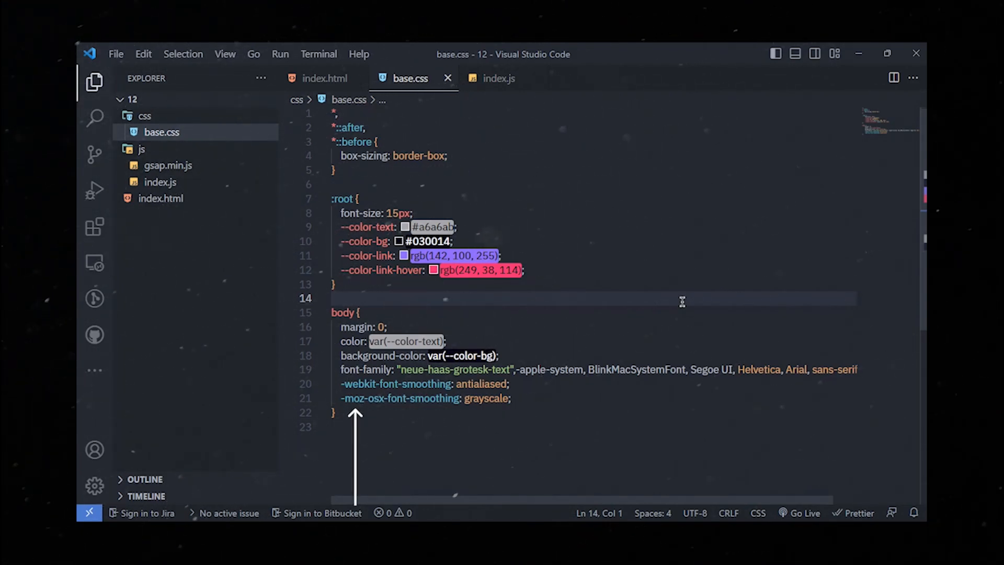
{"action": "scroll", "scroll_direction": "up", "scroll_amount": 3}
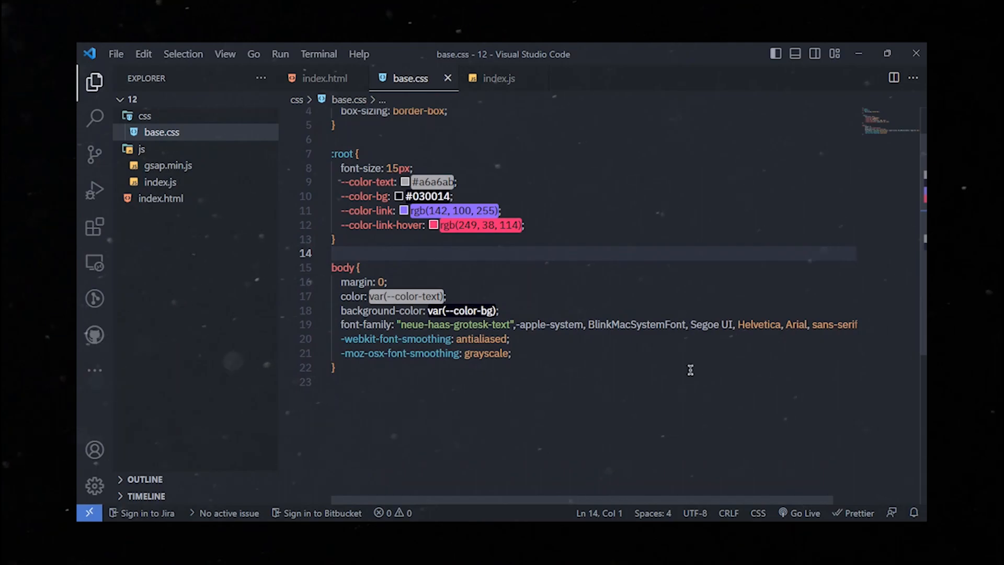
{"action": "left_click", "coordinate": [690, 381]}
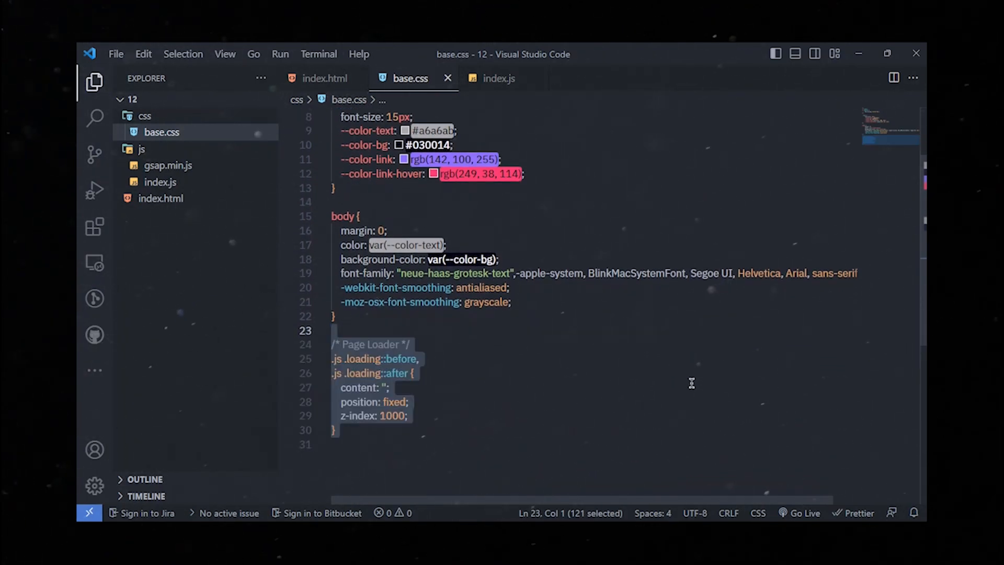
{"action": "scroll", "scroll_direction": "down", "scroll_amount": 3}
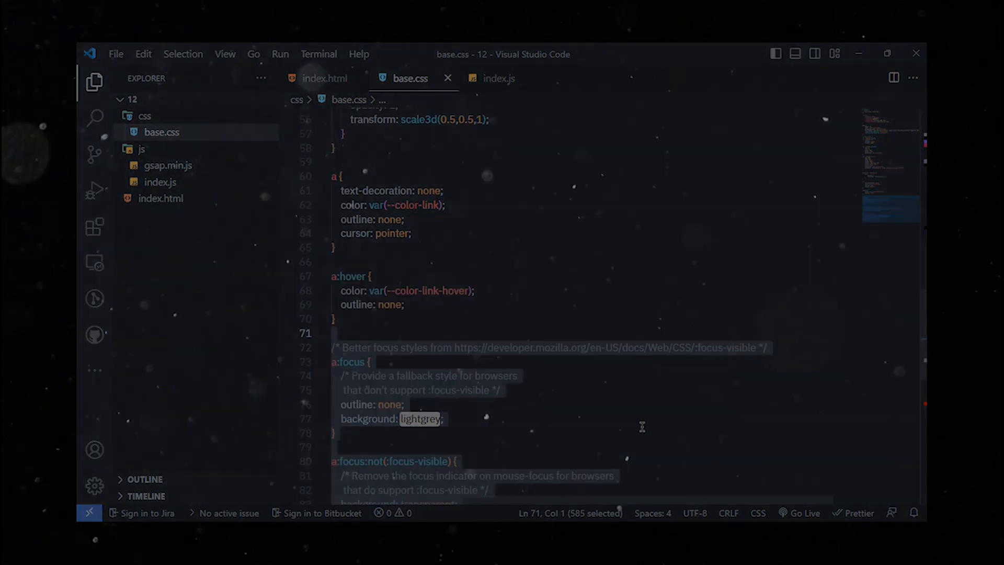
{"action": "left_click", "coordinate": [324, 78]}
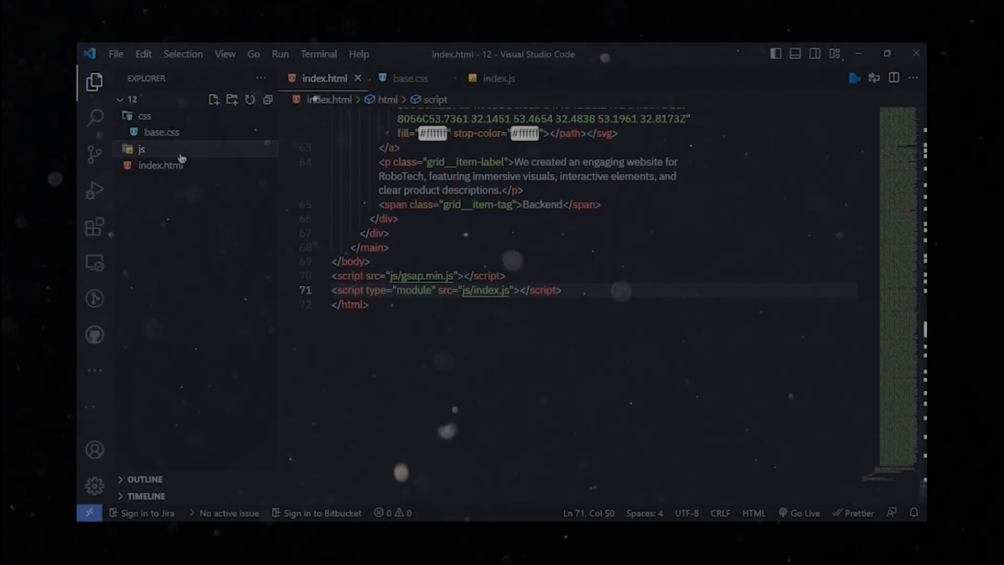
- Create utils.js and item.js in the js folder with their starting code
{"action": "left_click", "coordinate": [214, 99]}
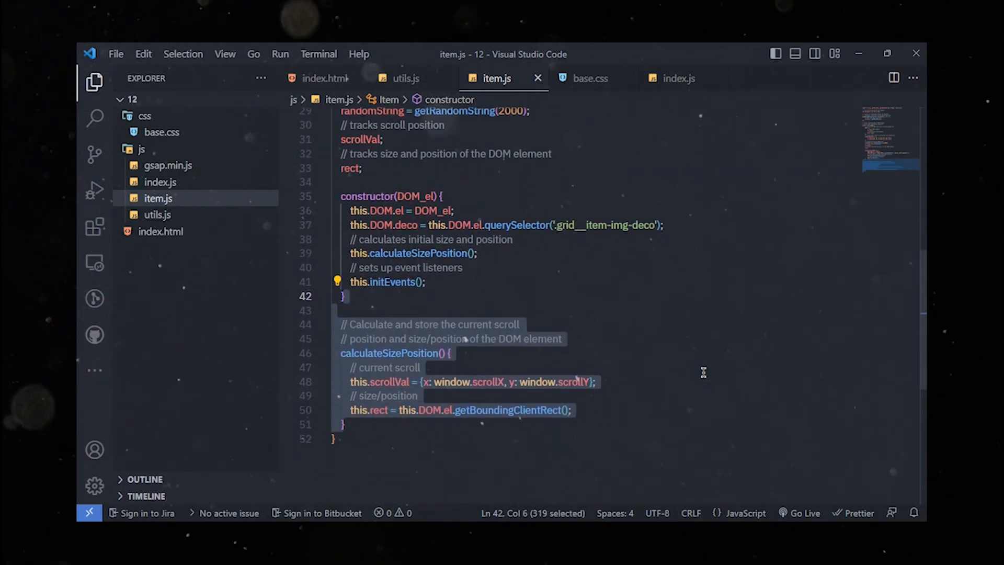
- Add constructor, calculateSizePosition, mouse enter/leave listeners and loopRender to the Item class
{"action": "left_click", "coordinate": [570, 384]}
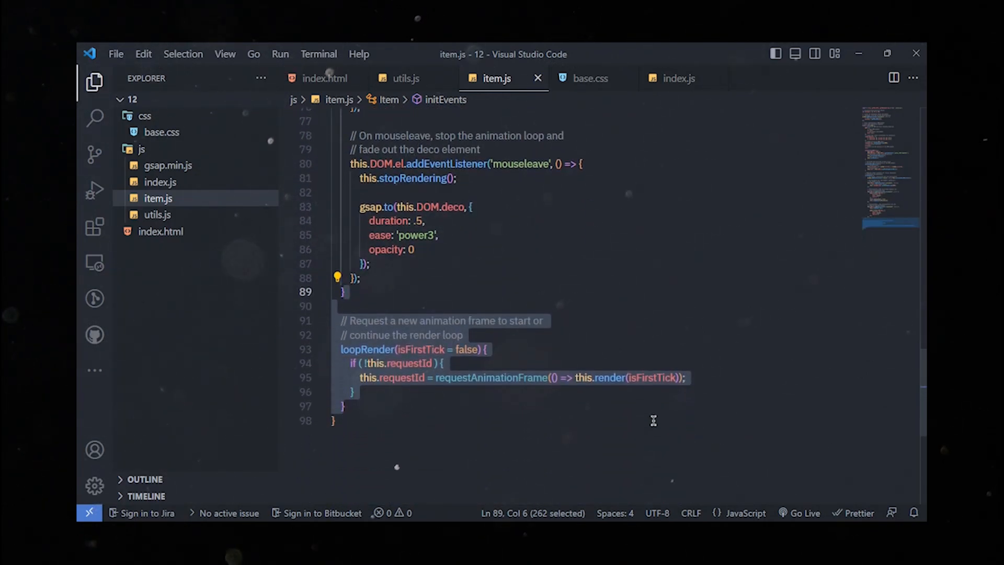
{"action": "left_click", "coordinate": [335, 421]}
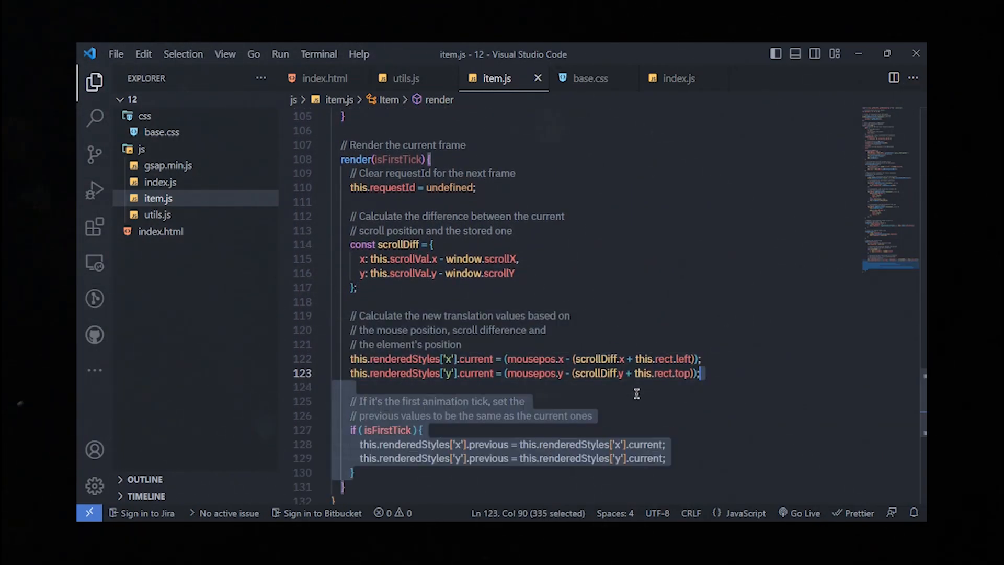
- Add a render method that lerps translations, sets --x/--y, fills deco with random text
{"action": "scroll", "scroll_direction": "down", "scroll_amount": 3}
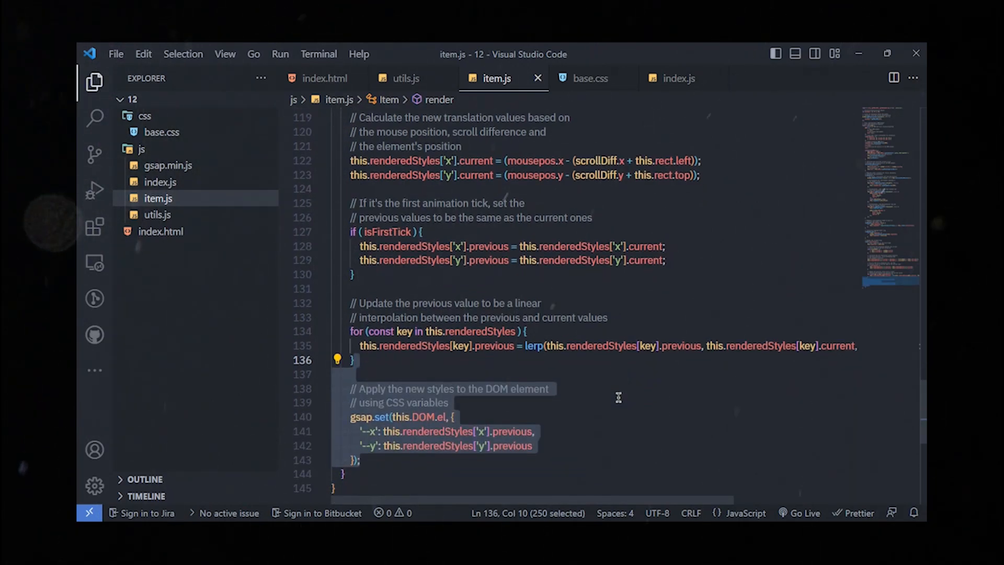
{"action": "scroll", "scroll_direction": "down", "scroll_amount": 3}
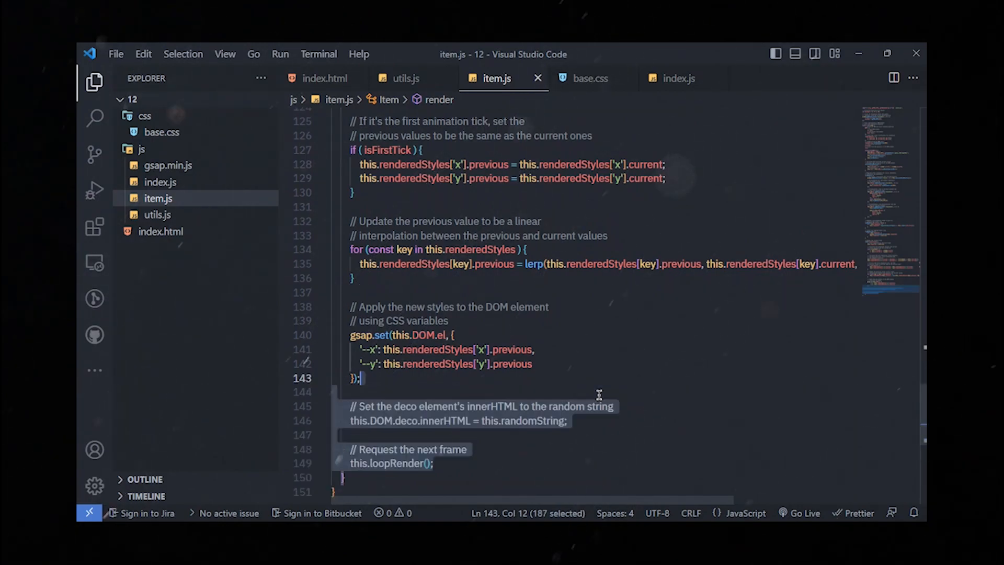
{"action": "scroll", "scroll_direction": "down", "scroll_amount": 3}
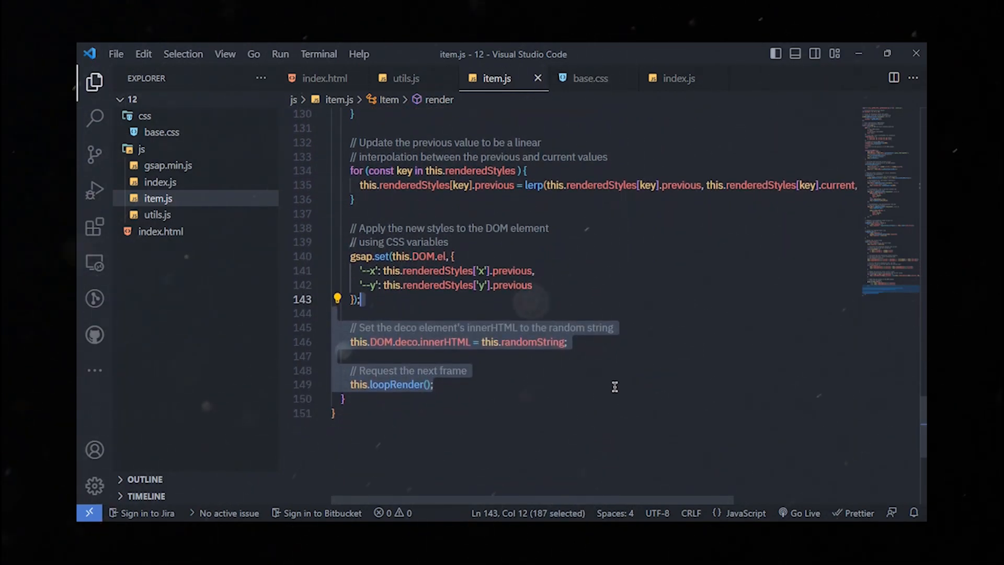
{"action": "left_click", "coordinate": [436, 385]}
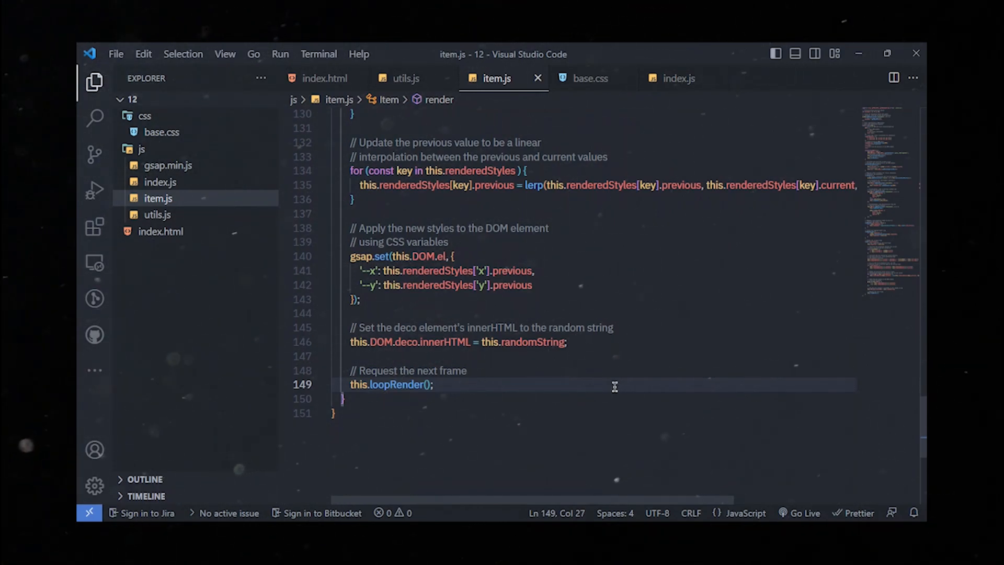
{"action": "left_click", "coordinate": [677, 77]}
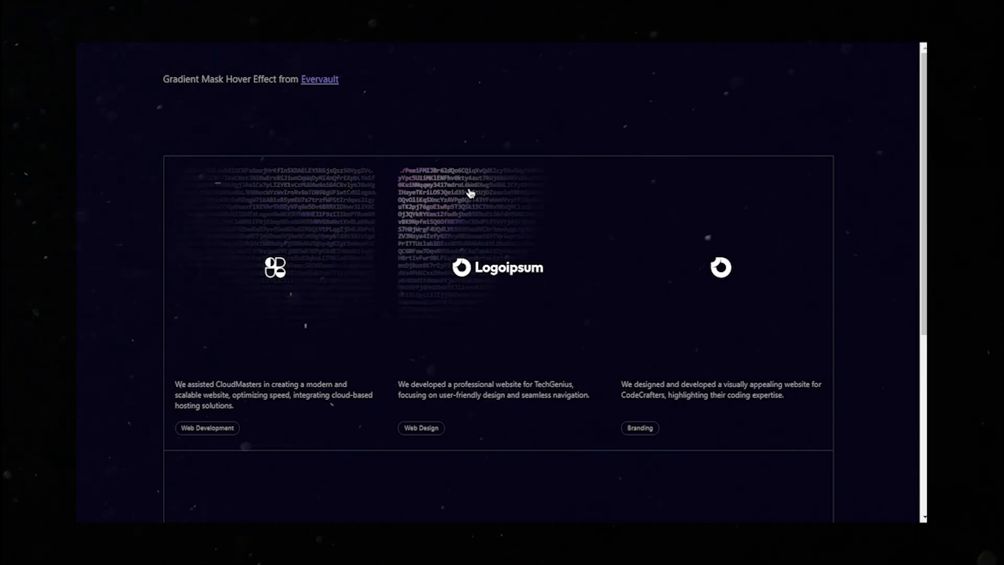
{"action": "mouse_move", "coordinate": [473, 330]}
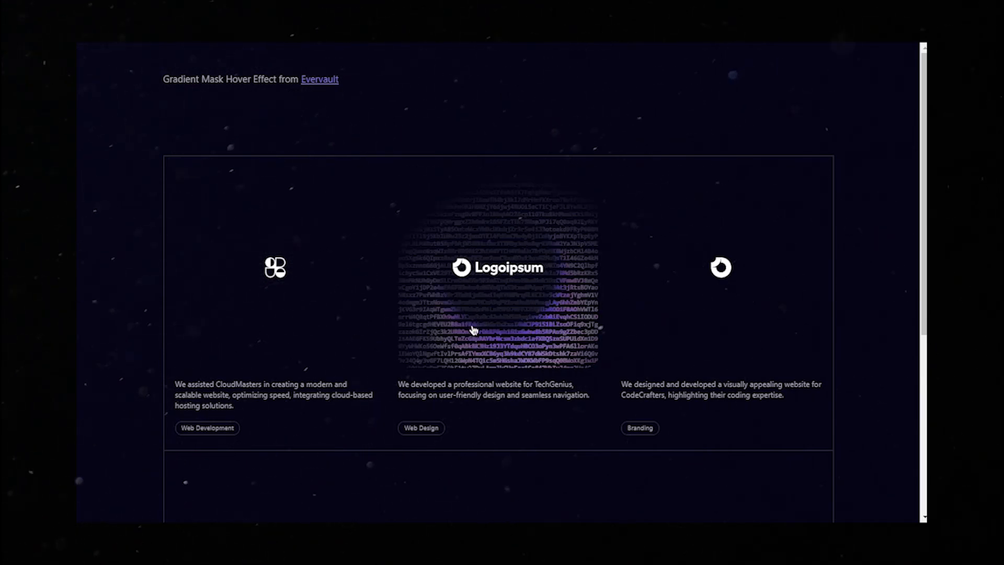
{"action": "mouse_move", "coordinate": [560, 316]}
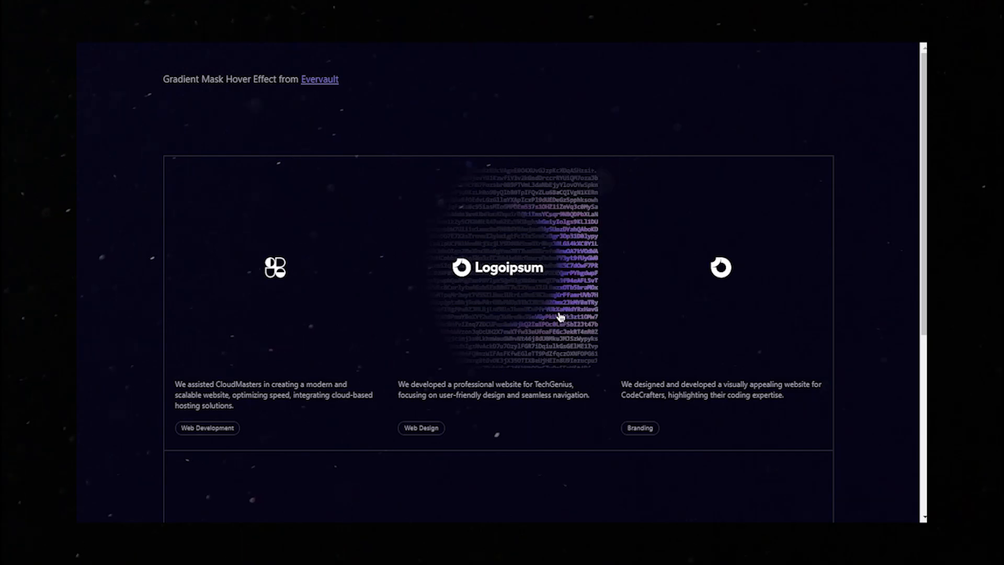